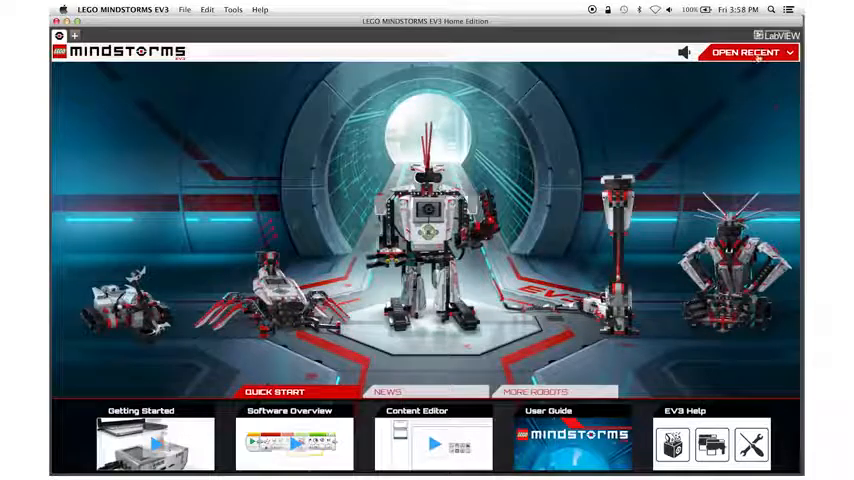
# - Open MyFirstProject from the recent list and start renaming its new program tab
pyautogui.click(744, 52)
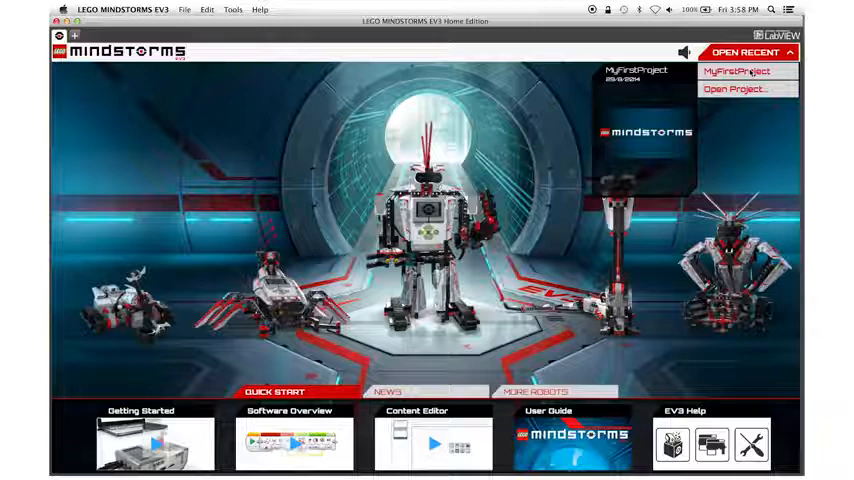
pyautogui.click(738, 72)
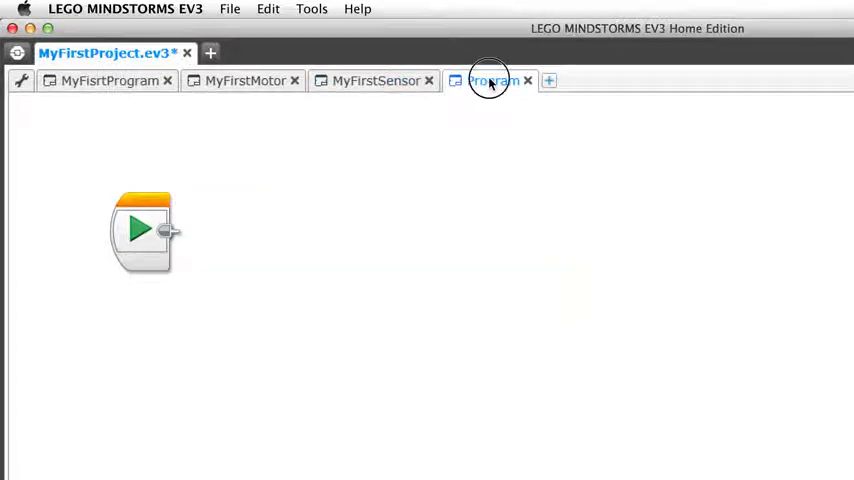
pyautogui.doubleClick(492, 80)
pyautogui.write('MyFirstDrive')
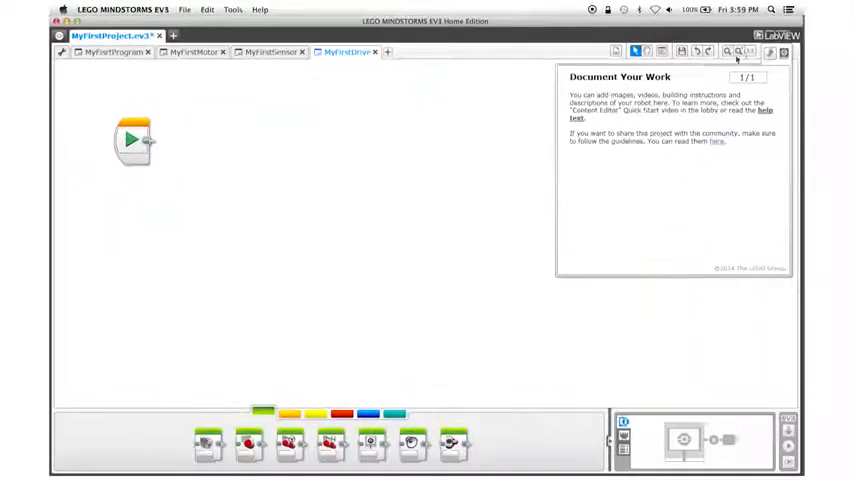
# - Dismiss the Content Editor notes panel to clear the programming canvas
pyautogui.click(776, 52)
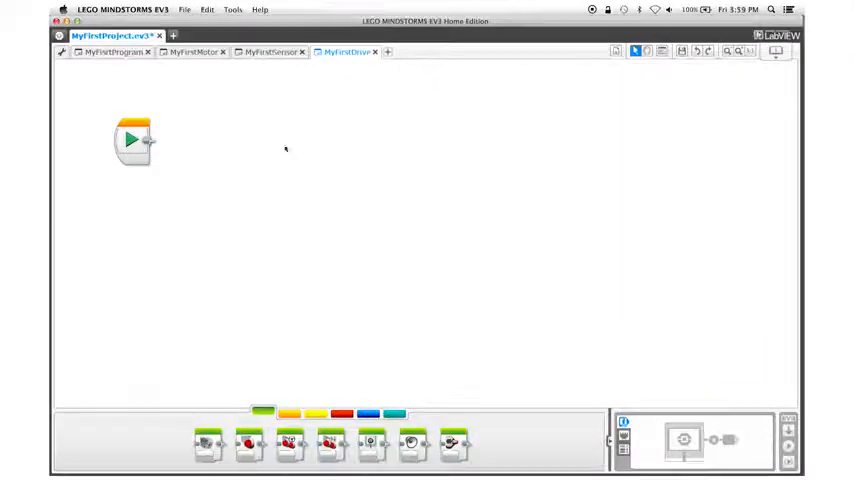
pyautogui.moveTo(304, 234)
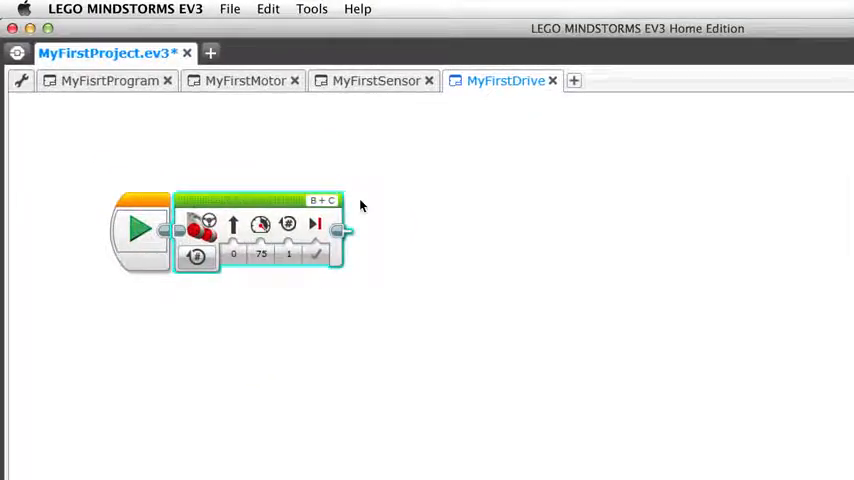
pyautogui.moveTo(322, 204)
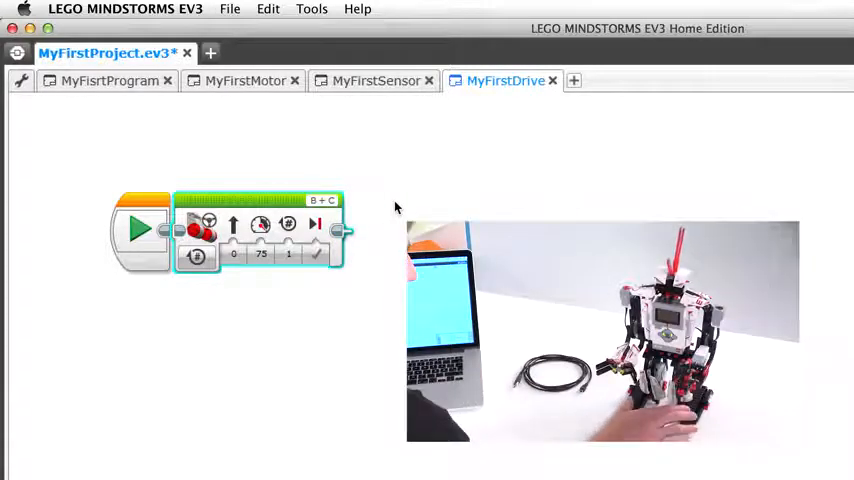
pyautogui.moveTo(260, 224)
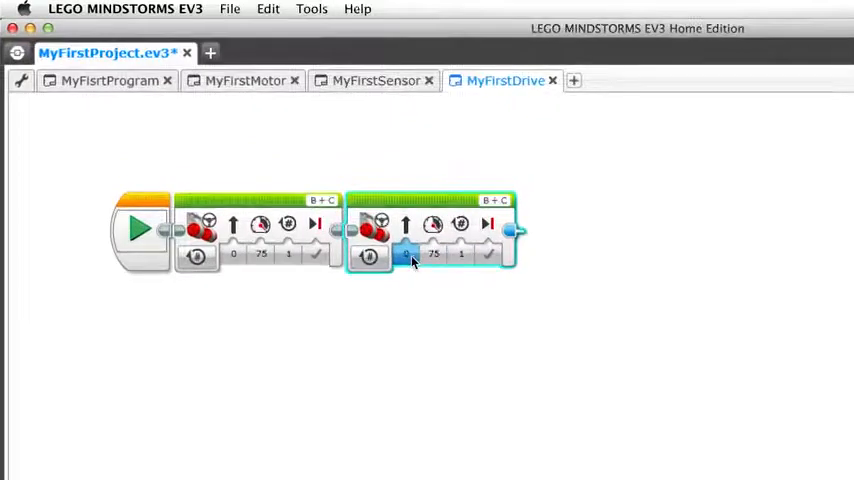
# - Select the second Move Steering block's steering input to set it to -100
pyautogui.click(404, 256)
pyautogui.write('-100')
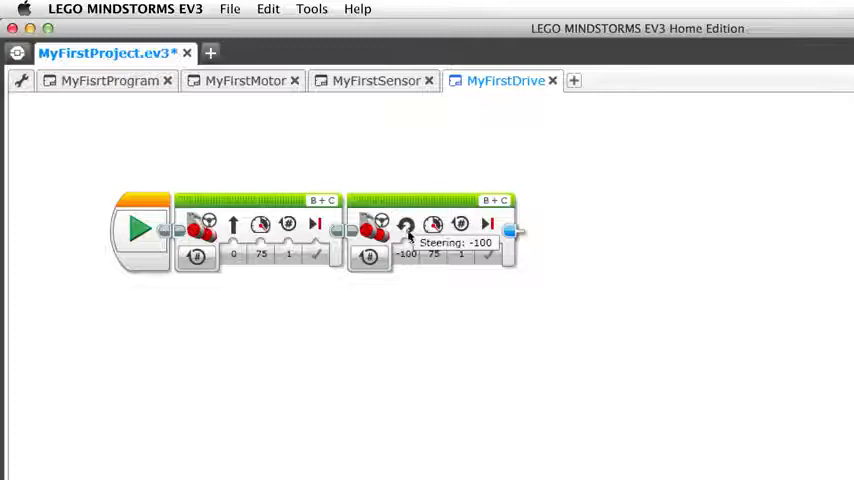
pyautogui.moveTo(420, 328)
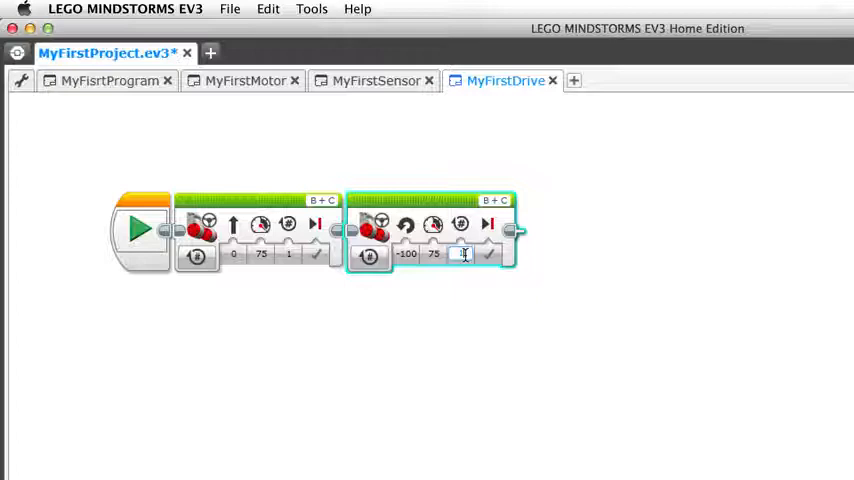
# - Set the turn to 1.5 rotations and chain a third Move Steering block reversing at reduced power
pyautogui.write('1.5')
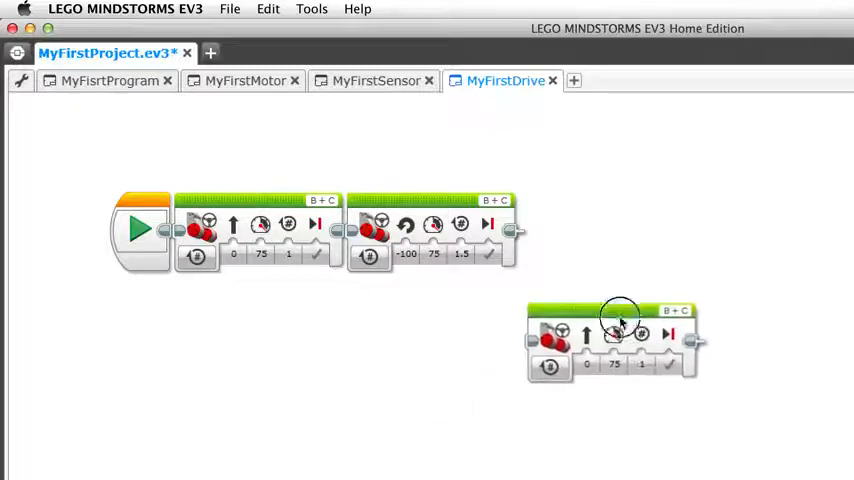
pyautogui.moveTo(616, 336); pyautogui.dragTo(604, 230)
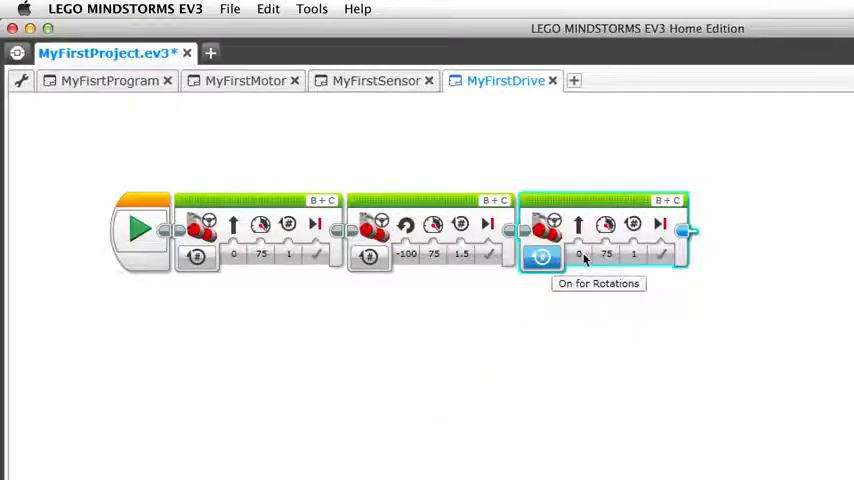
pyautogui.click(606, 252)
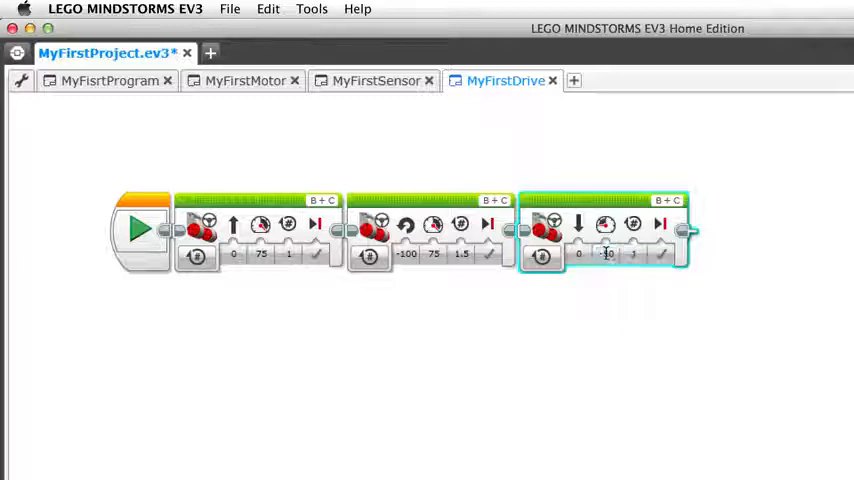
pyautogui.click(608, 254)
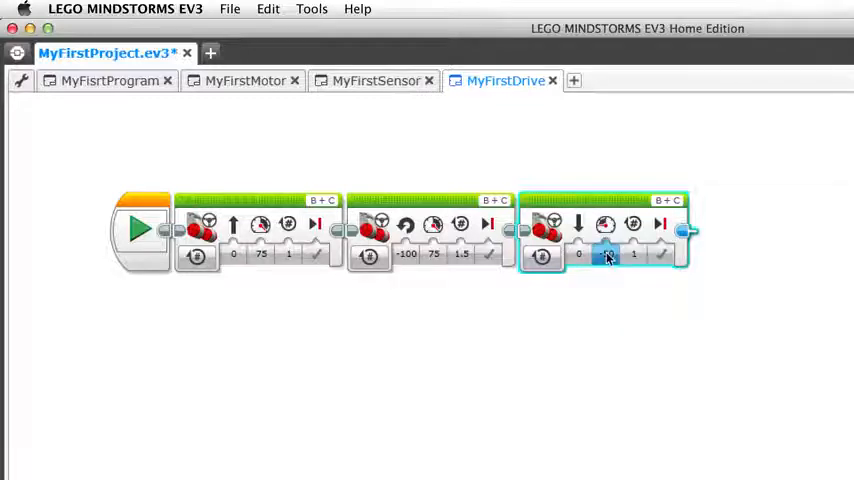